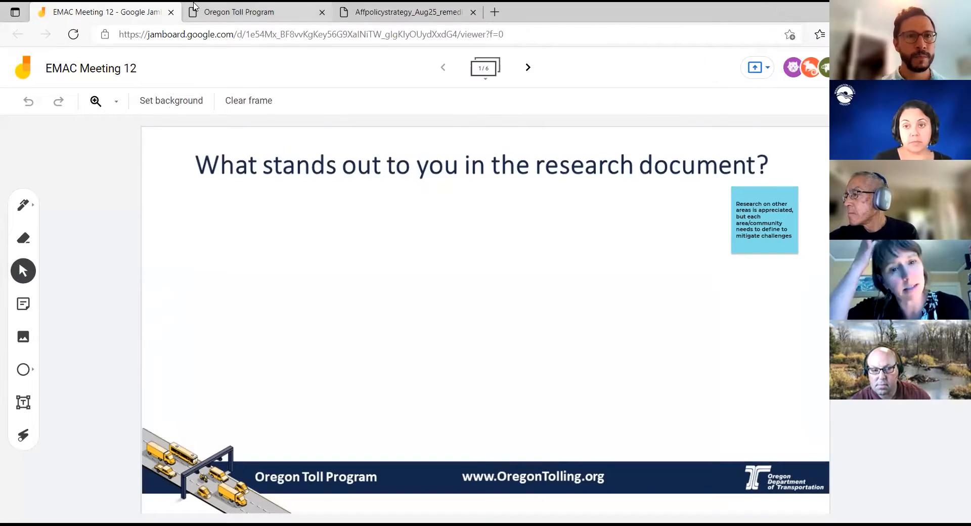
- Switch from Jamboard to the Affpolicystrategy_Aug25_remediated PDF at its EMAC feedback page
click(407, 12)
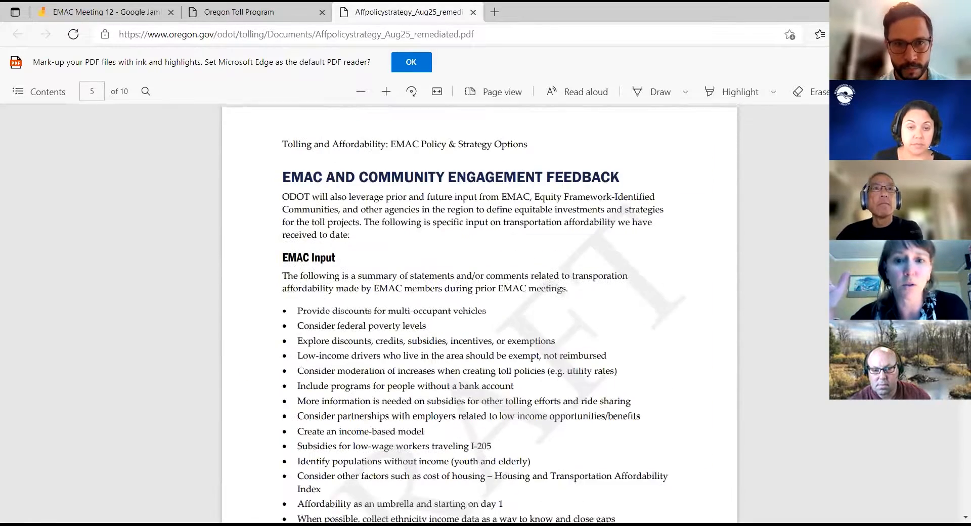
- Reveal the EMAC Input items on enforcement, exemptions' revenue impact and industrial-area commuters
scroll(down, 3)
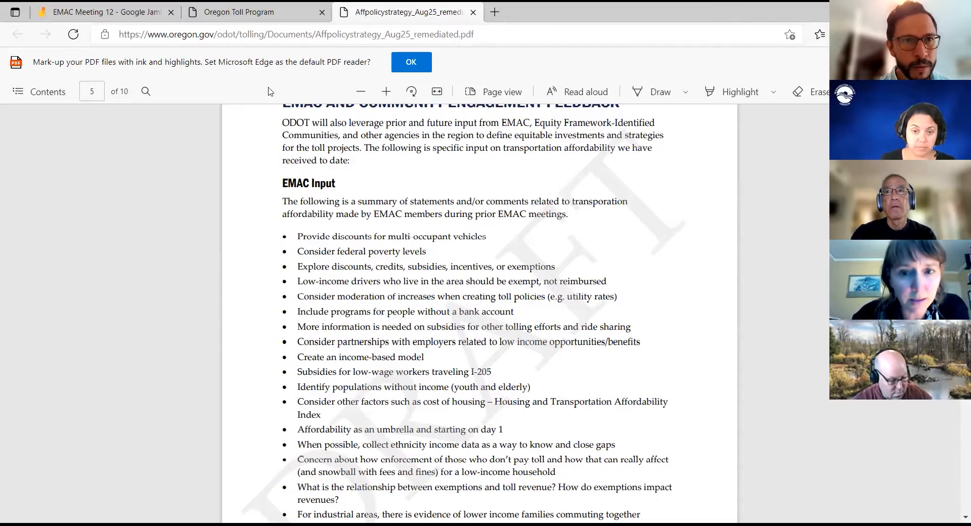
- Bring up point 7 in the affordability research PDF and highlight 'Providing credits directly to an account'
click(238, 12)
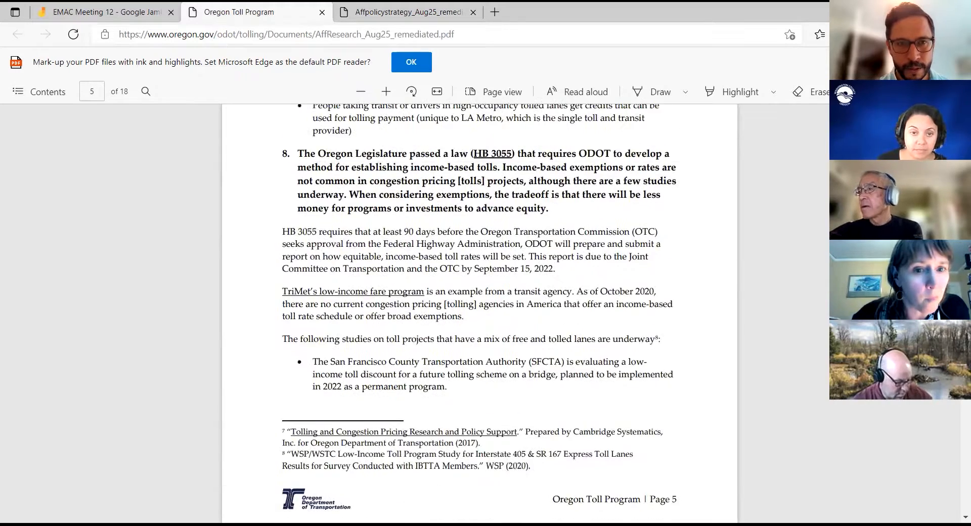
scroll(down, 3)
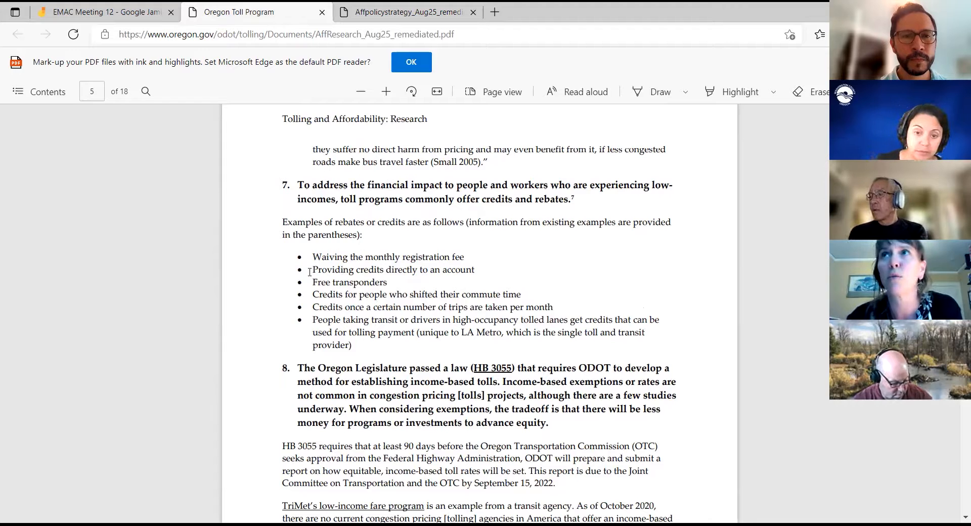
double_click(392, 269)
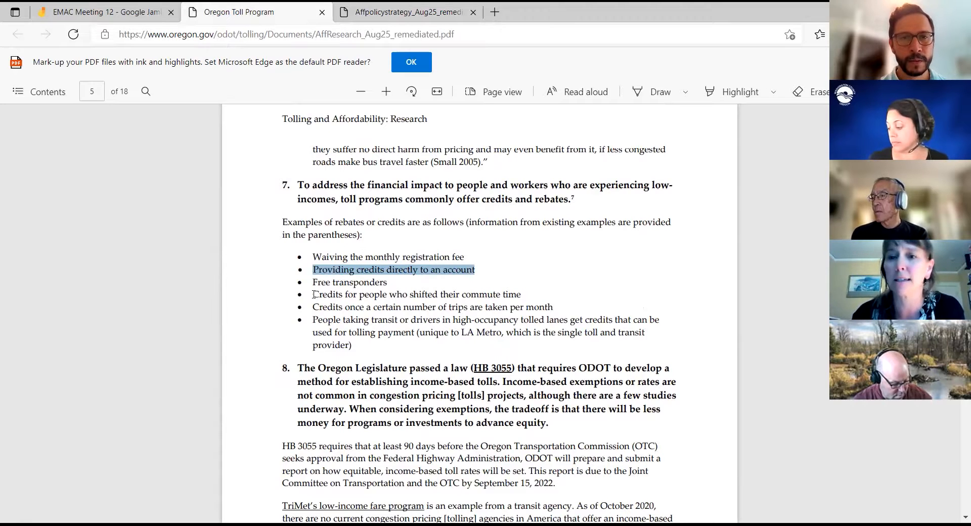
drag(312, 294, 522, 295)
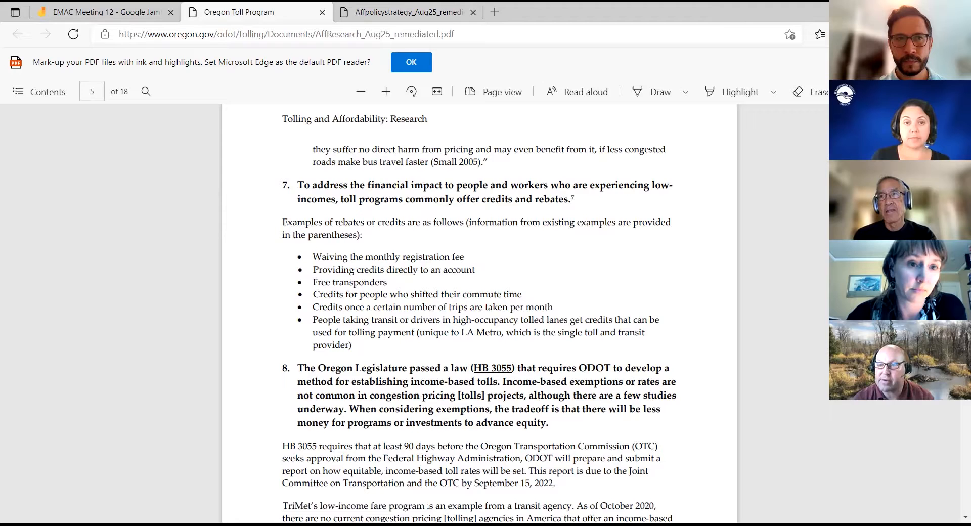
- Switch back to the EMAC Meeting 12 Jamboard question frame of sticky notes
click(102, 12)
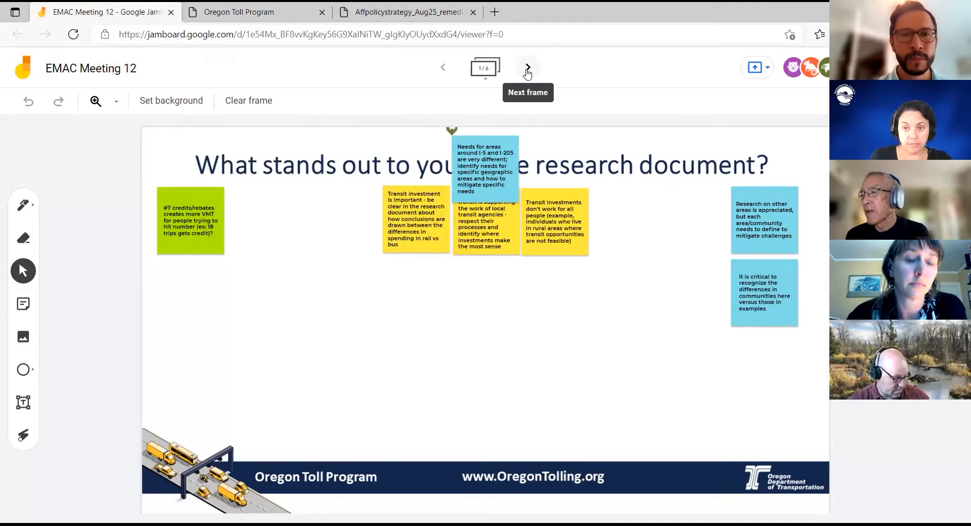
mouse_move(307, 26)
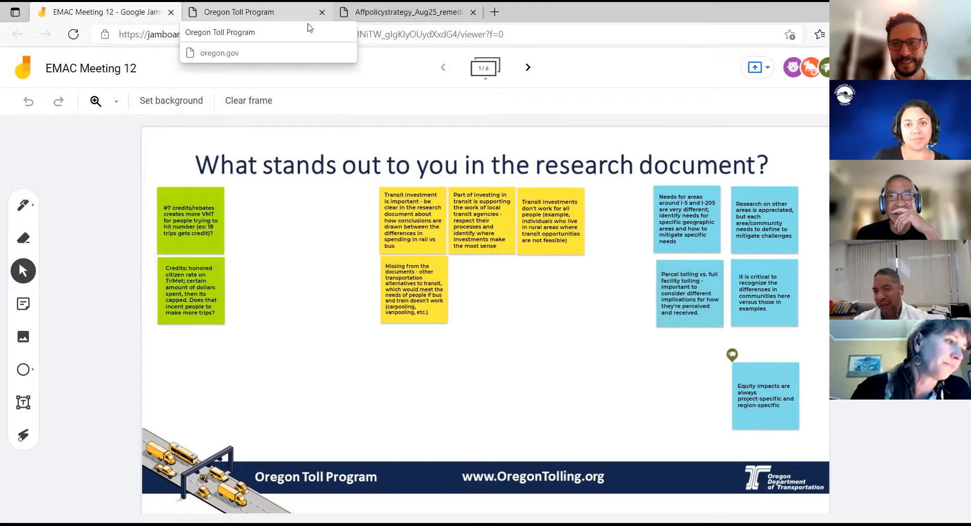
- Append '(if applied to drivers)' to the honored citizen rate note and place the toll-credit note beside the credits notes
drag(765, 395, 690, 367)
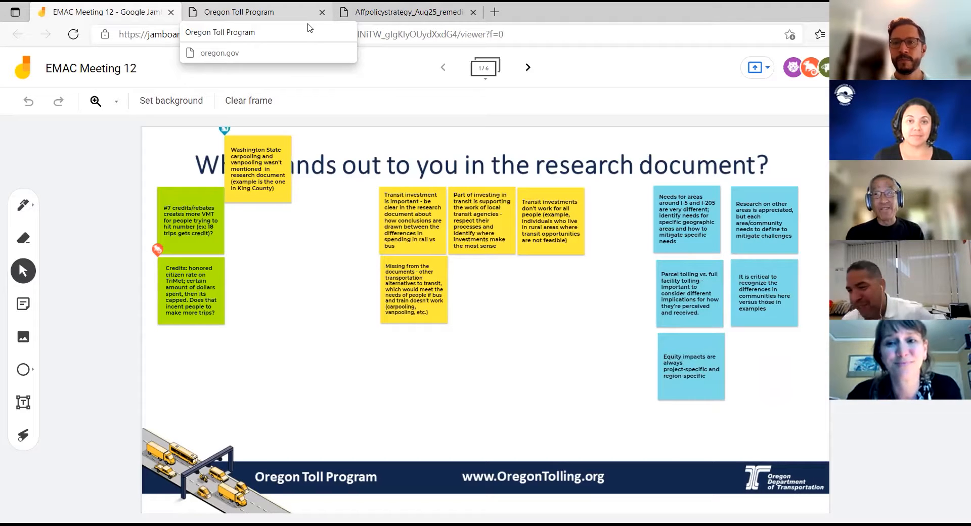
drag(257, 166, 484, 288)
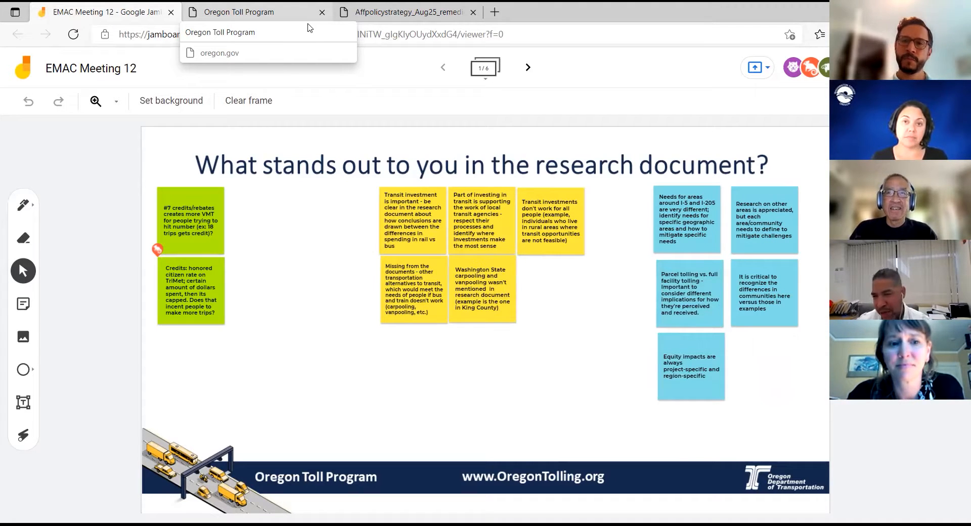
text((if applied to drivers))
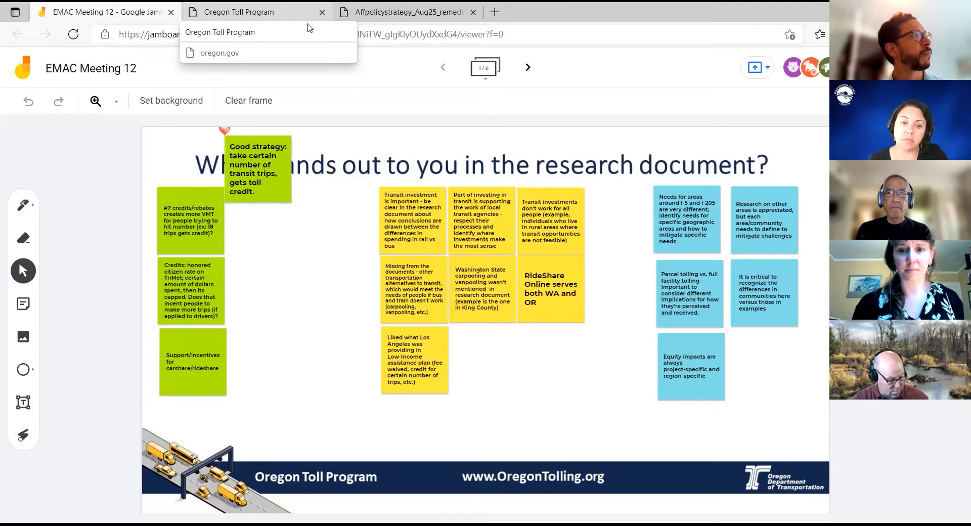
drag(257, 169, 259, 213)
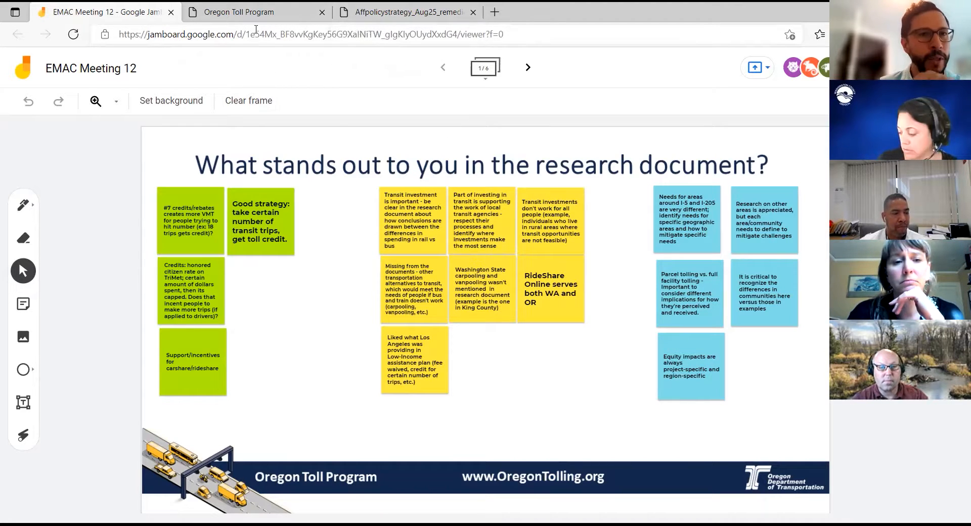
- Return to the affordability research PDF at page 2's point on higher-income peak travelers paying tolls
click(238, 12)
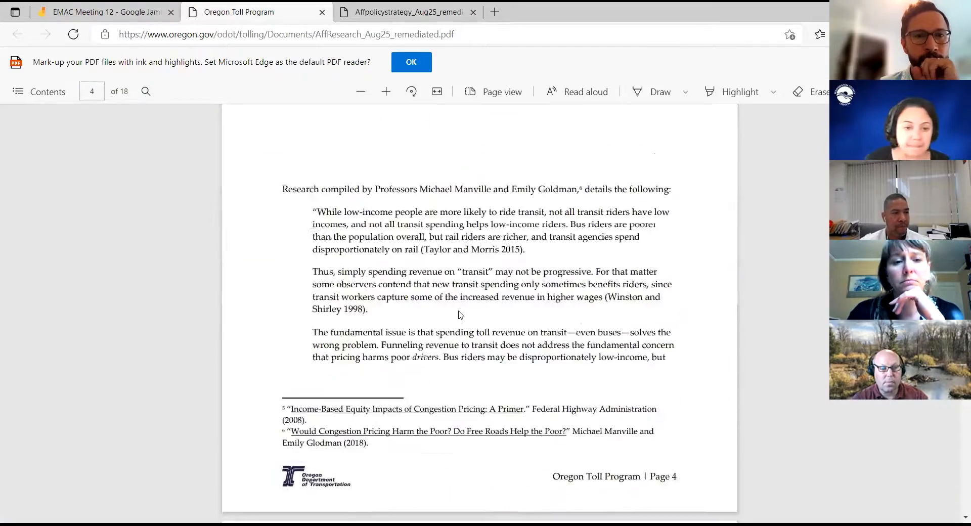
scroll(up, 3)
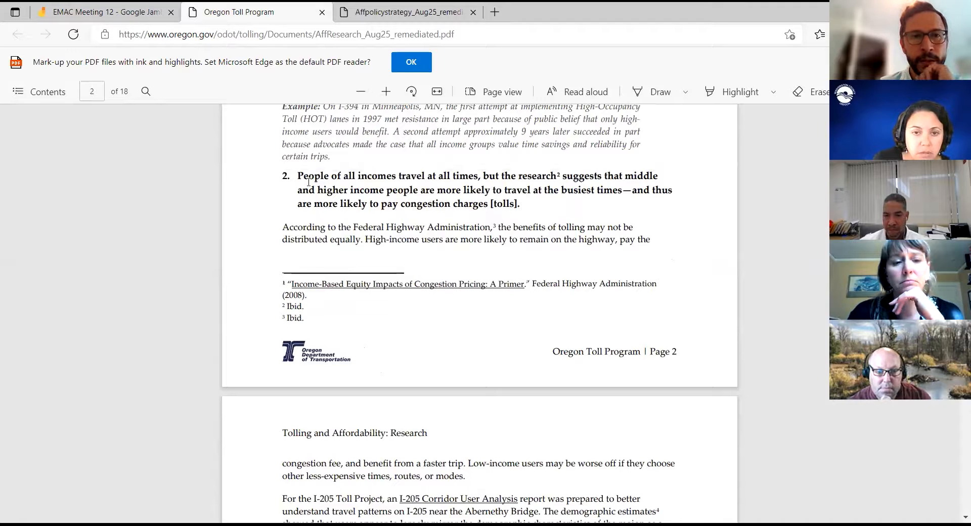
- Highlight point 2's statement on incomes and travel times, then move to the passage on tolls versus regressive taxes
drag(297, 175, 520, 203)
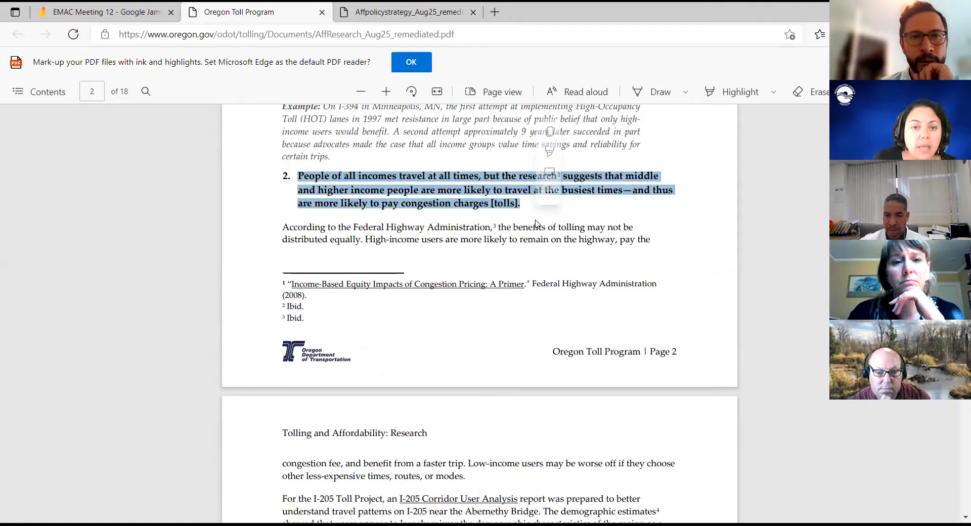
mouse_move(488, 299)
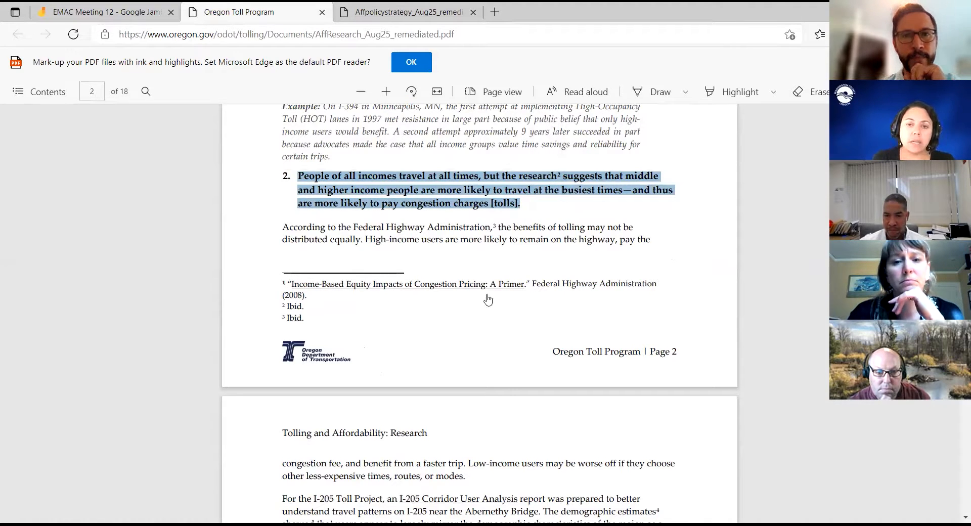
mouse_move(489, 293)
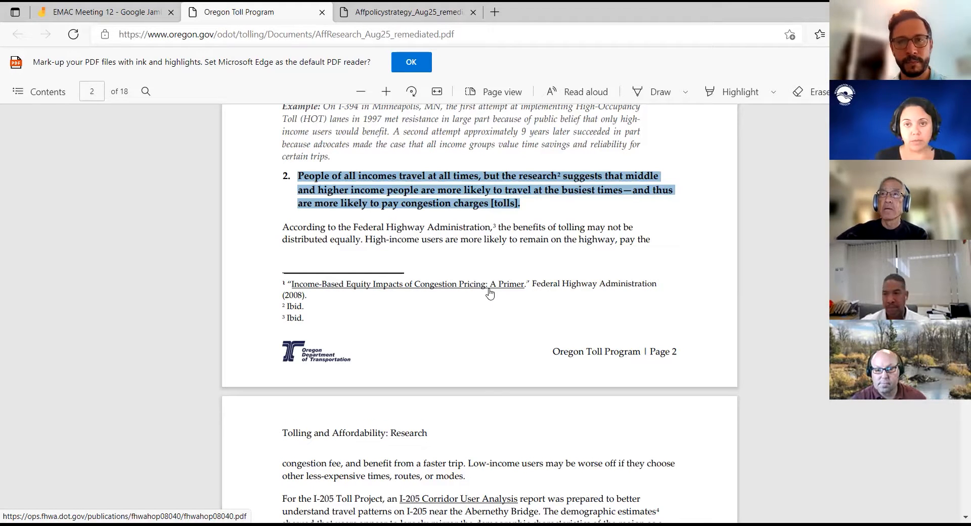
mouse_move(806, 197)
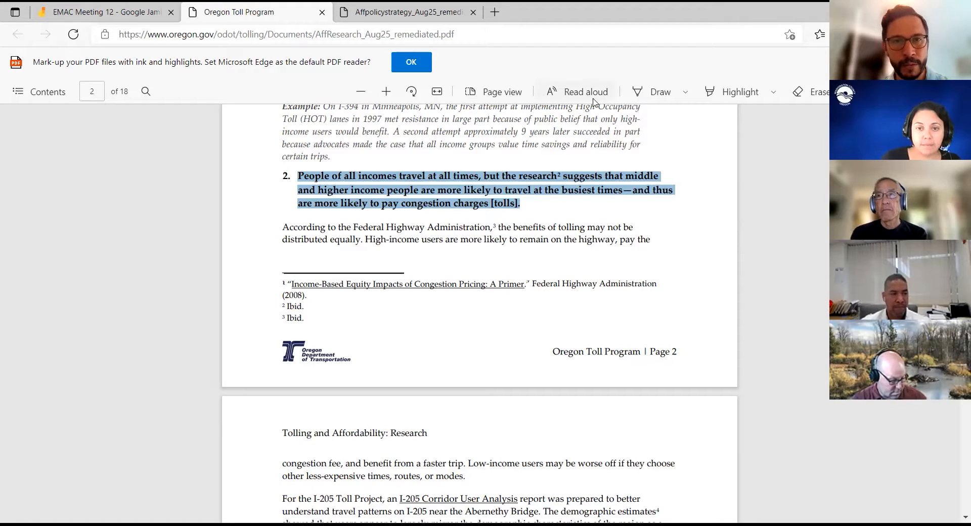
mouse_move(432, 296)
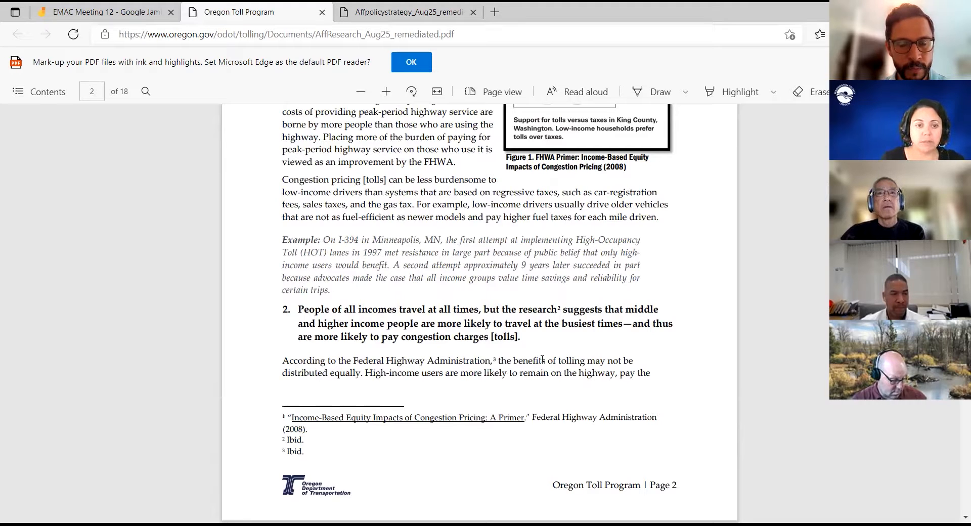
scroll(down, 3)
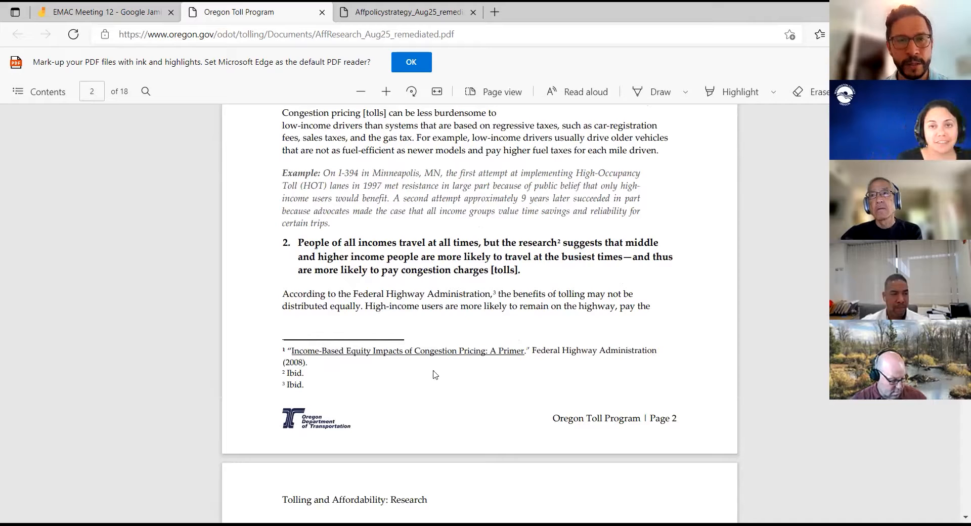
mouse_move(310, 358)
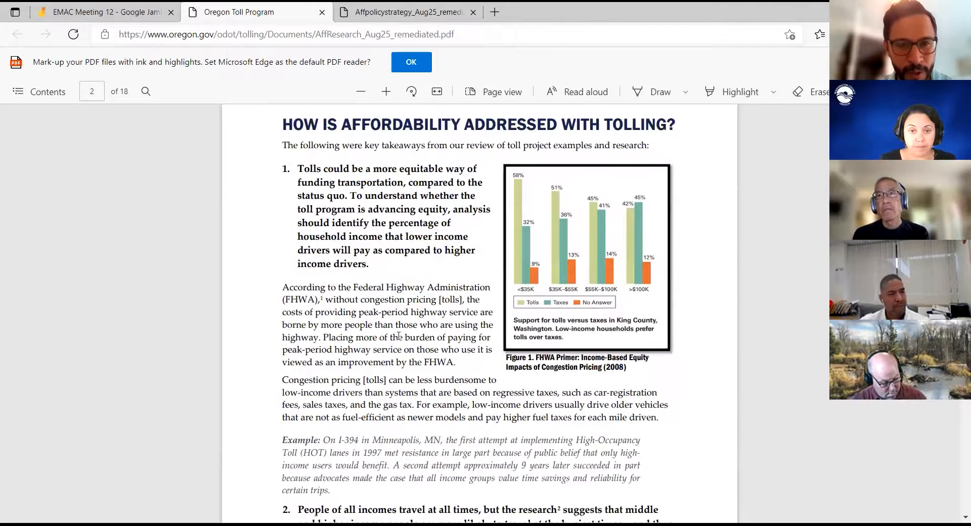
- Advance through page 3 to page 4's points 4-6 on electronic payment, transponders and transit
scroll(down, 3)
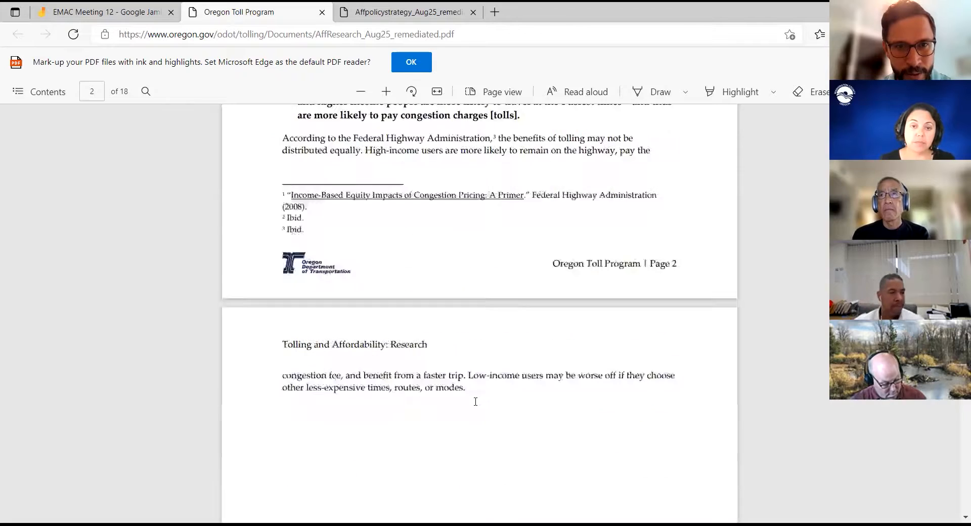
scroll(down, 3)
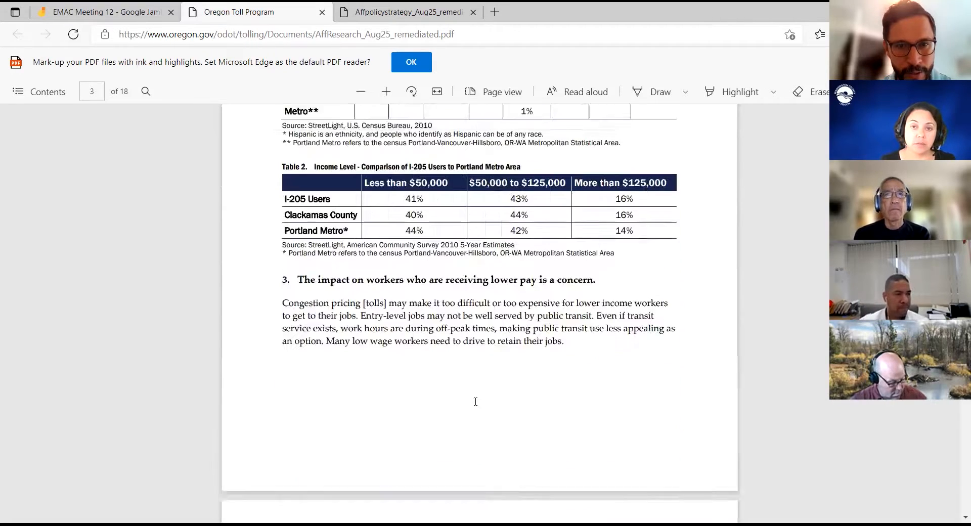
scroll(down, 3)
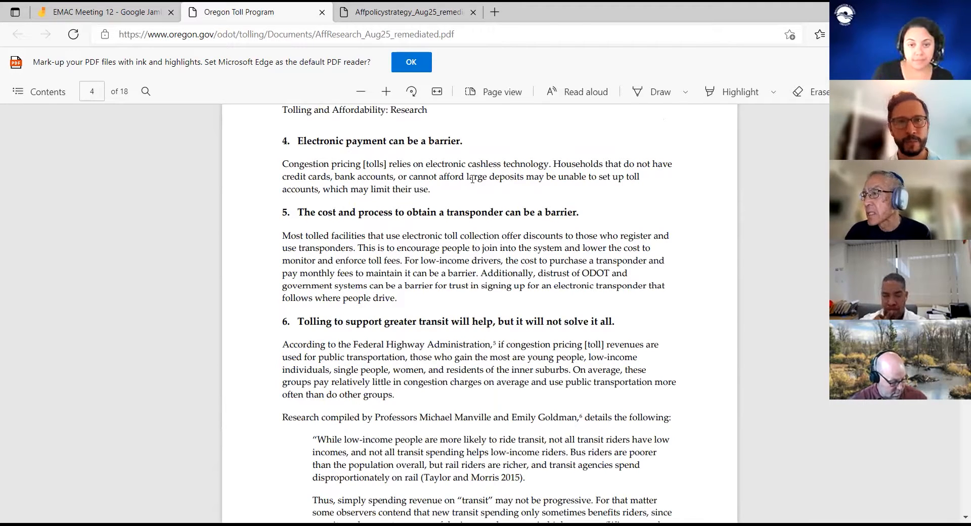
- Show the bottom of page 4 with point 6's transit-funding argument and the Manville and Goldman footnotes
scroll(down, 3)
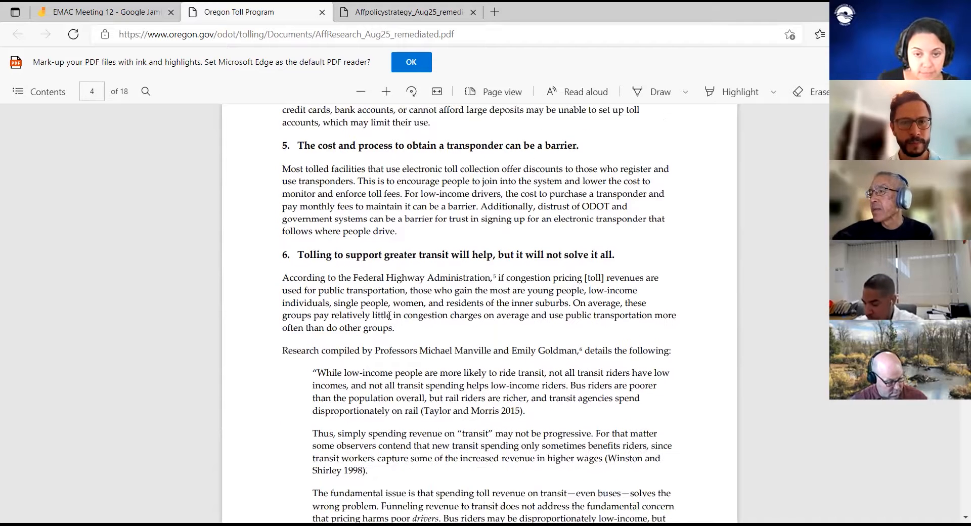
scroll(down, 3)
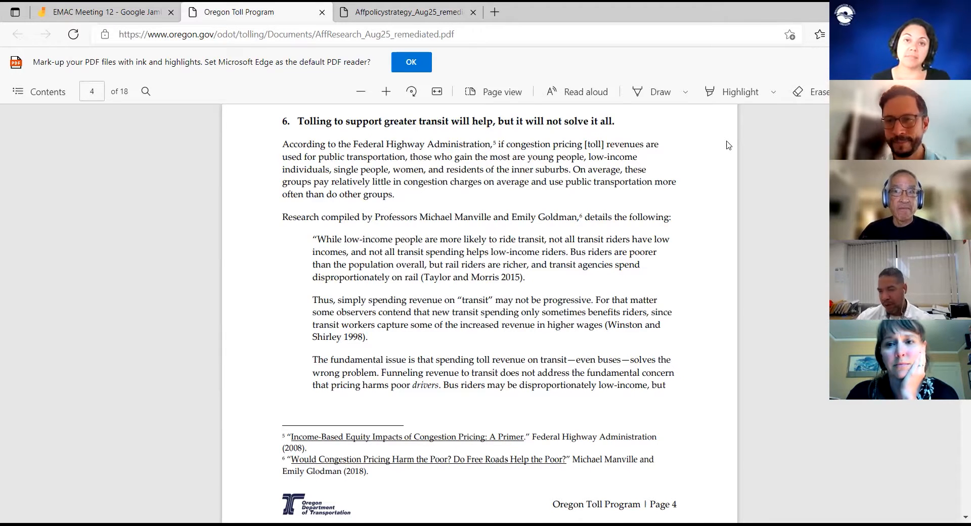
mouse_move(496, 419)
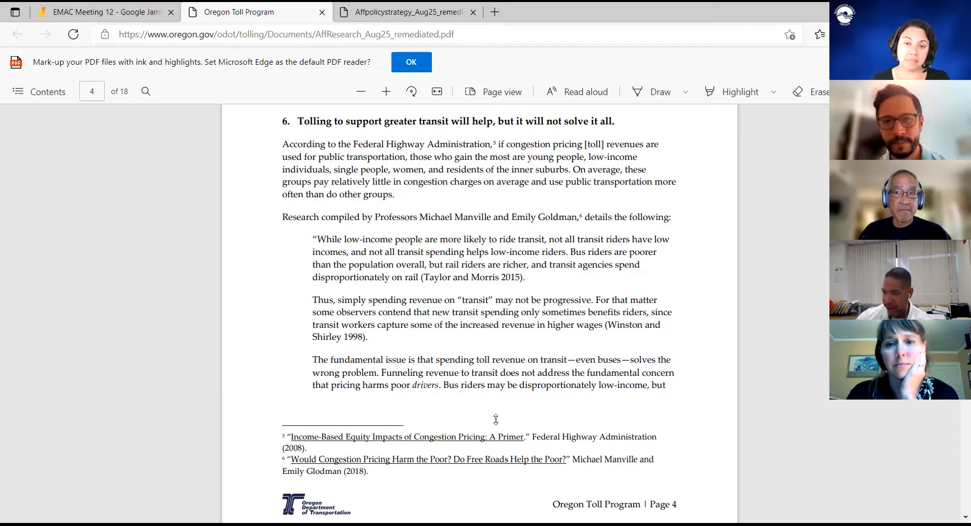